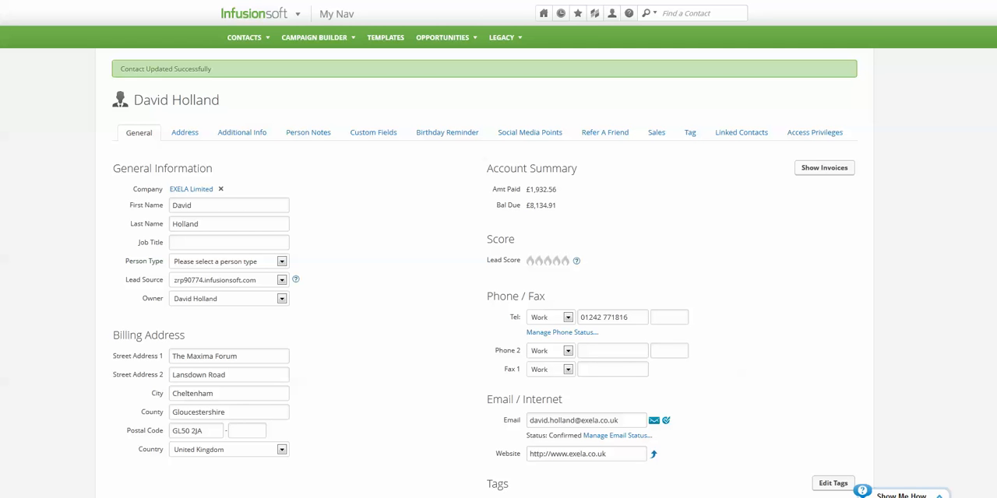
scroll(down, 3)
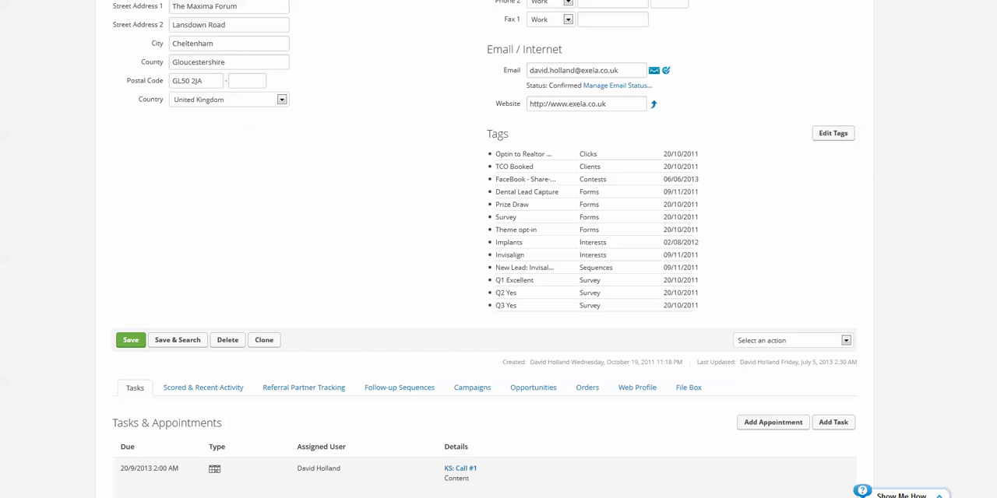
click(791, 340)
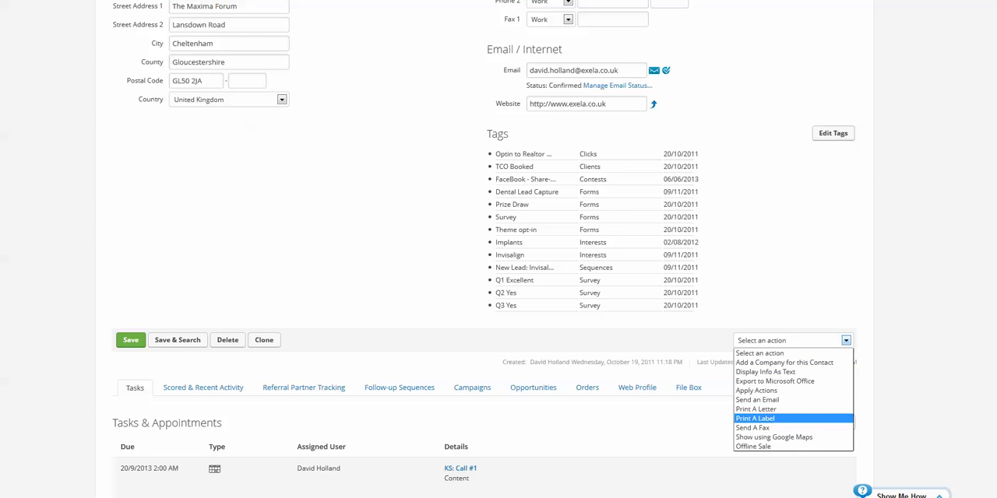
Step: Run 'Print A Label' for the contact and acknowledge the 'Please be patient' notice
click(754, 418)
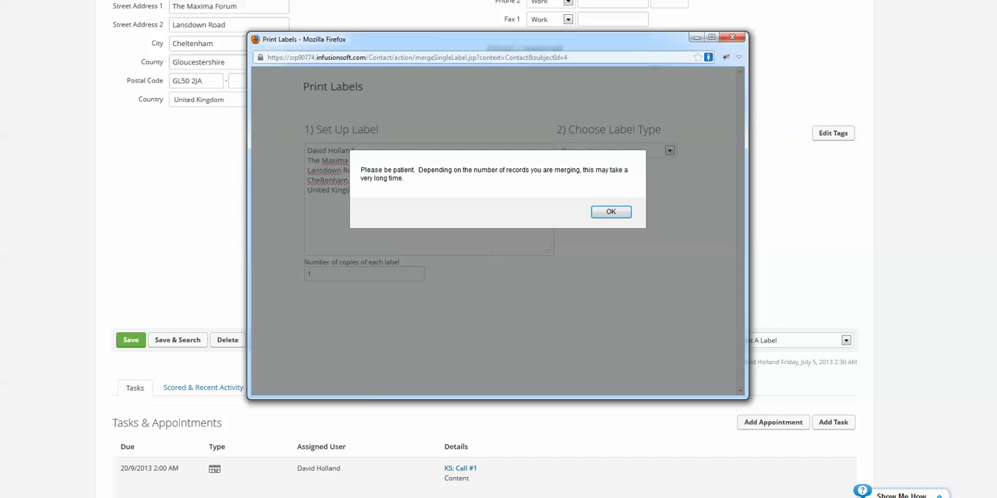
click(610, 211)
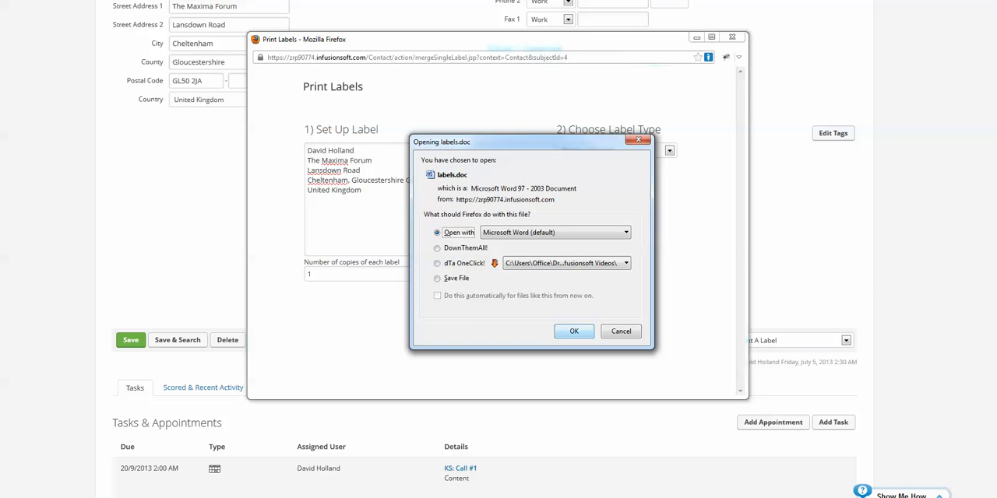
click(574, 330)
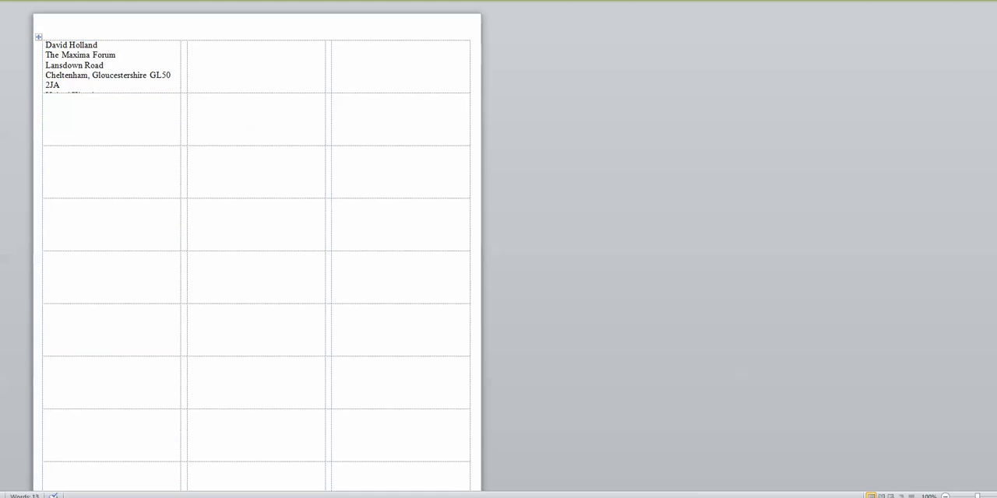
Step: Delete the empty table rows on page two, then select the empty third label column
key(ctrl+a)
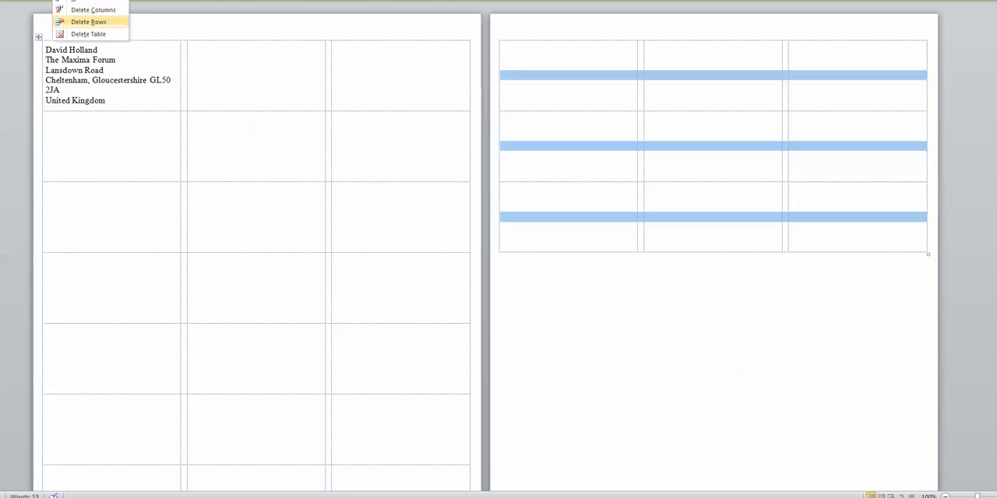
click(88, 33)
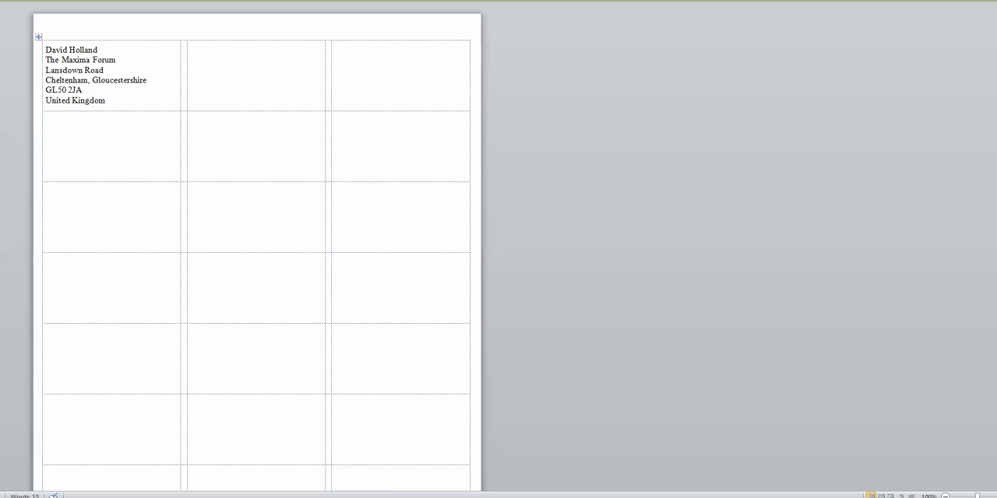
click(45, 146)
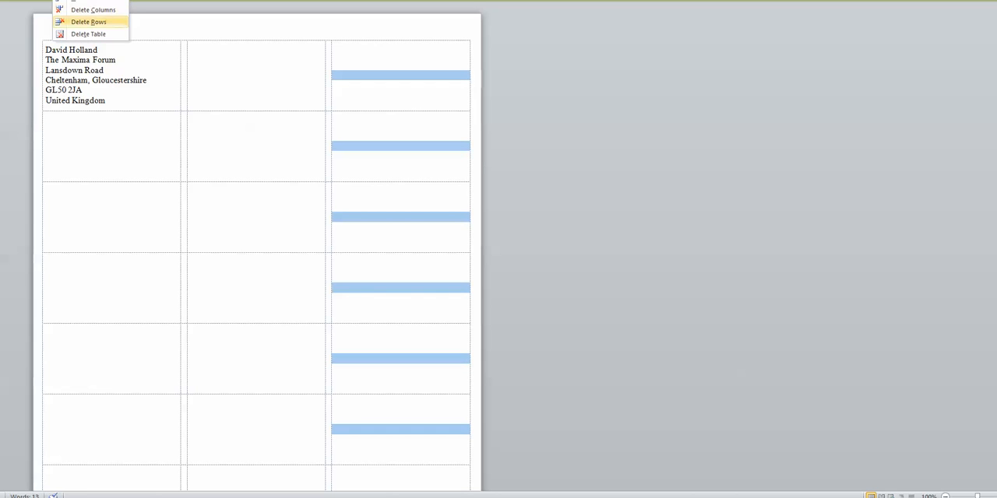
Step: Delete the third label column, leaving a two-column sheet with the address in the first label
click(92, 9)
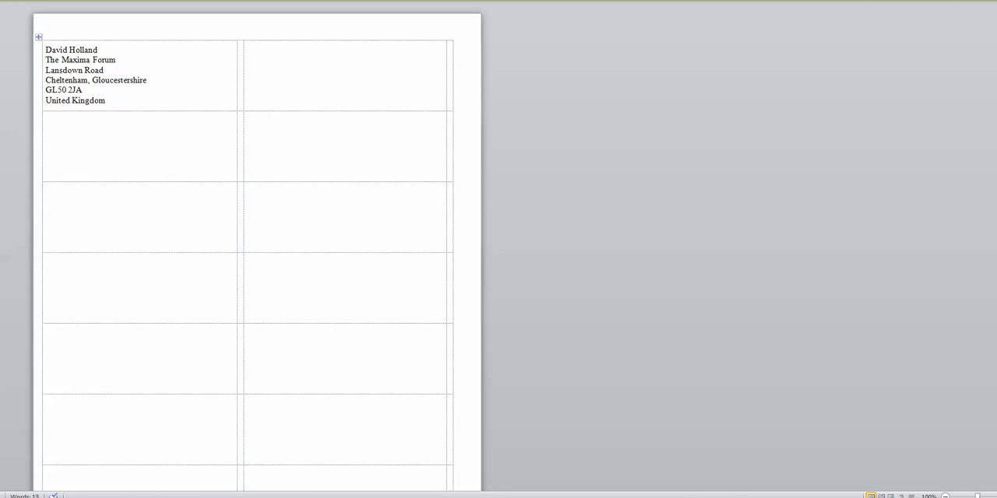
click(45, 217)
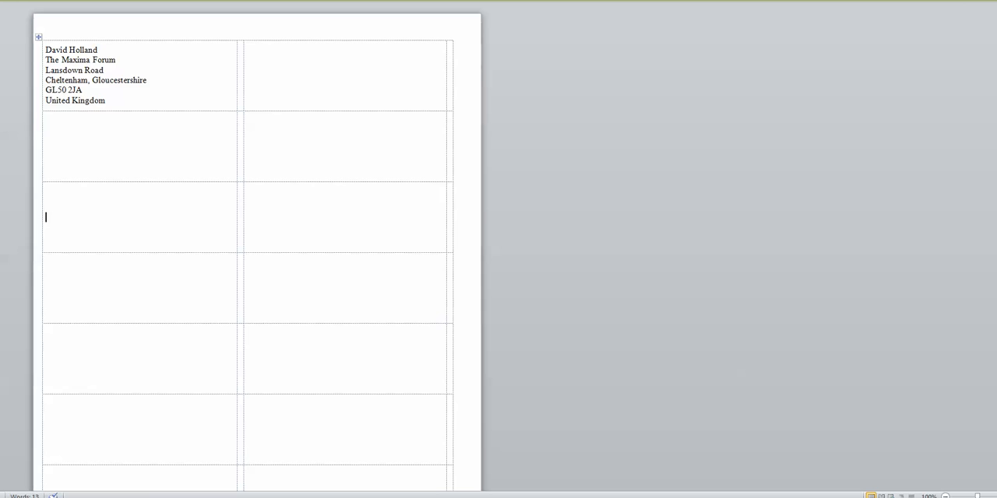